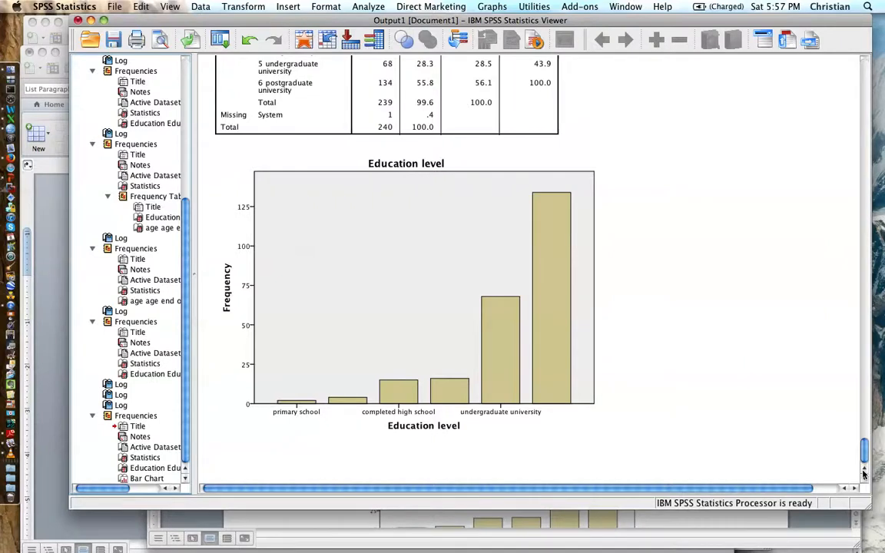
Select the Education level bar chart and open it in the Chart Editor
{"action": "left_click", "coordinate": [406, 307]}
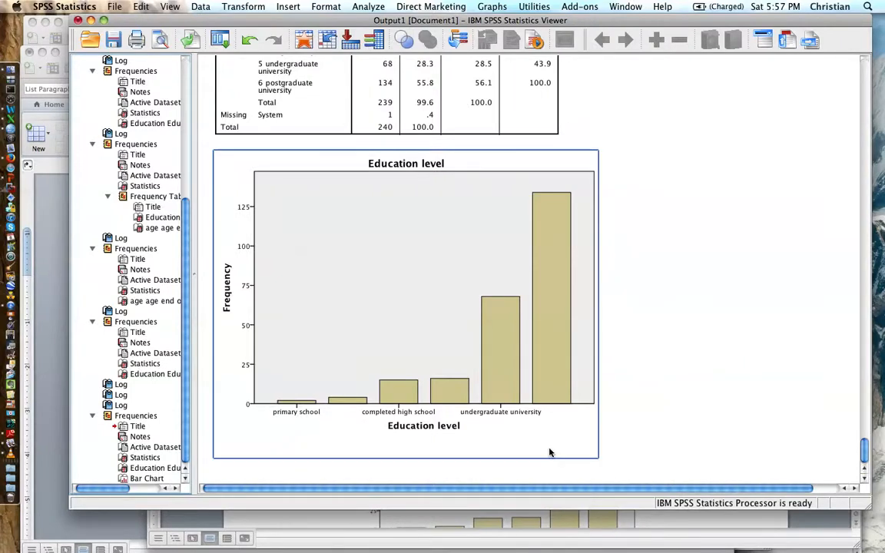
{"action": "mouse_move", "coordinate": [530, 432]}
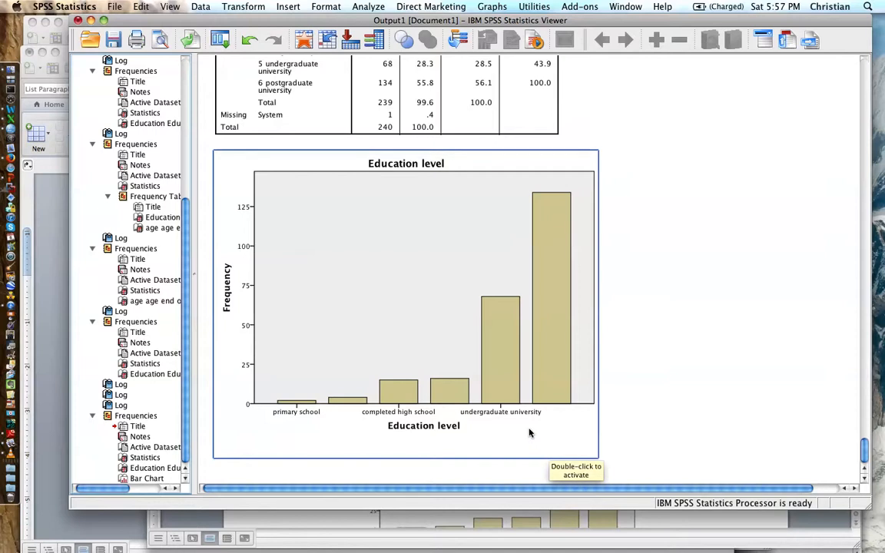
{"action": "mouse_move", "coordinate": [302, 415]}
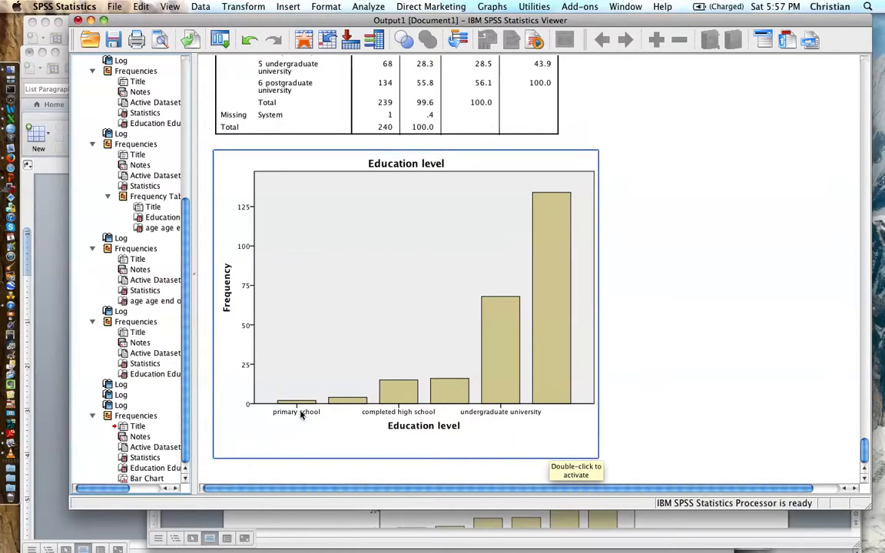
{"action": "mouse_move", "coordinate": [540, 392]}
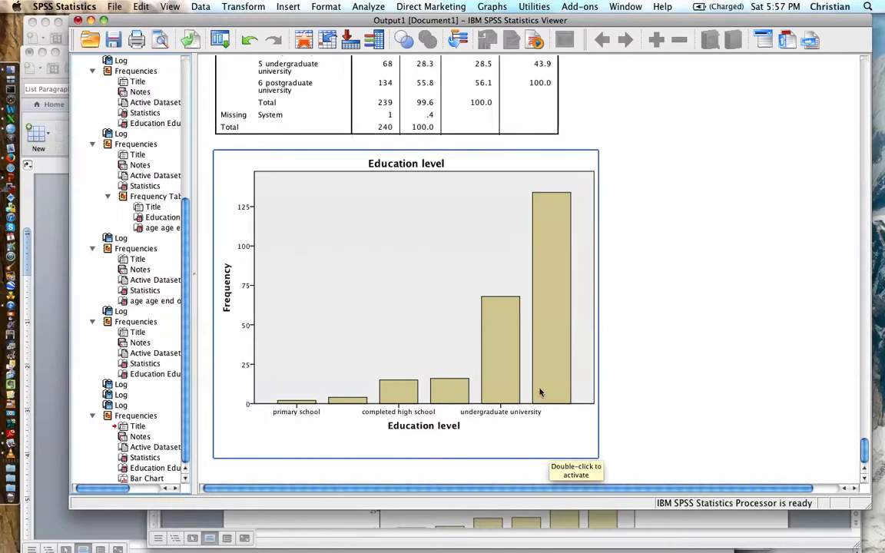
{"action": "mouse_move", "coordinate": [545, 392]}
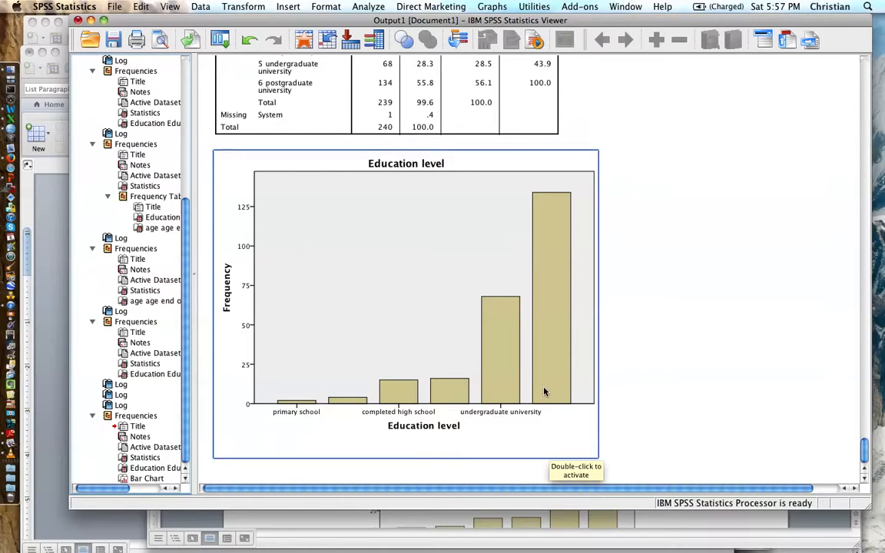
{"action": "mouse_move", "coordinate": [499, 419]}
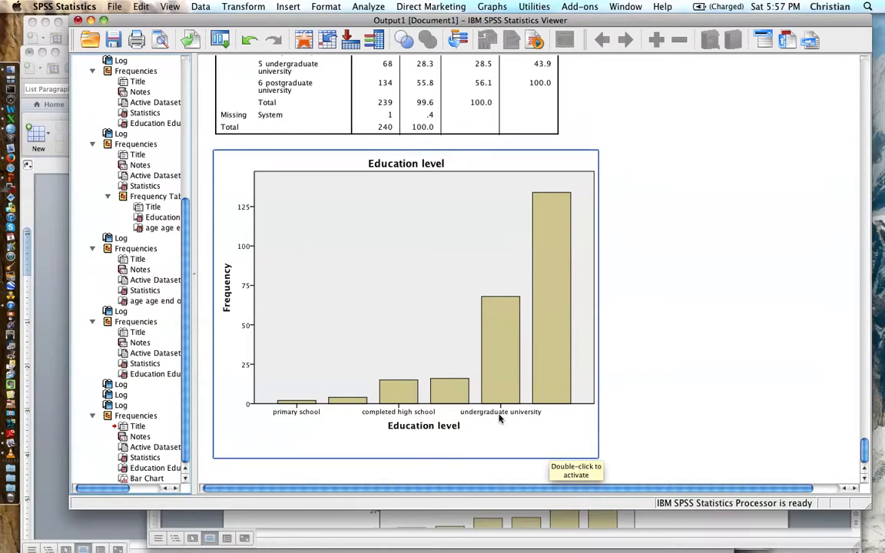
{"action": "mouse_move", "coordinate": [273, 425]}
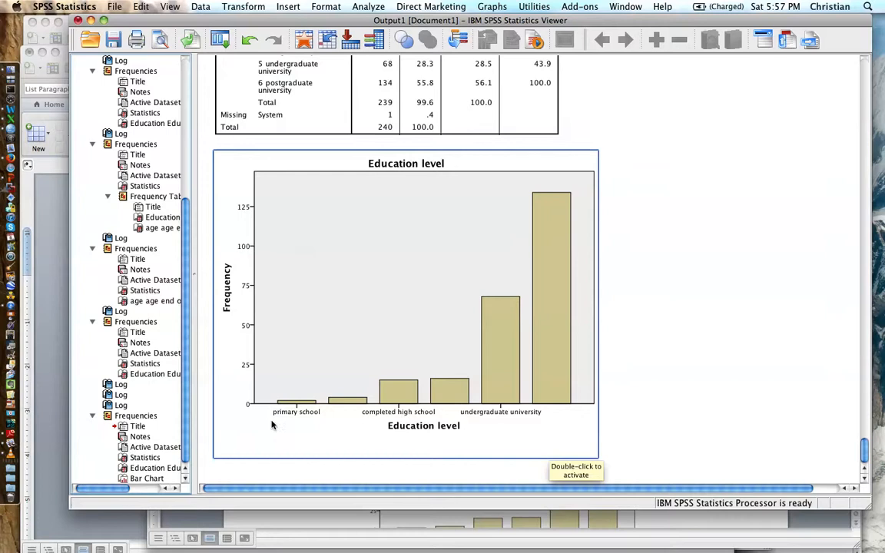
{"action": "mouse_move", "coordinate": [496, 398]}
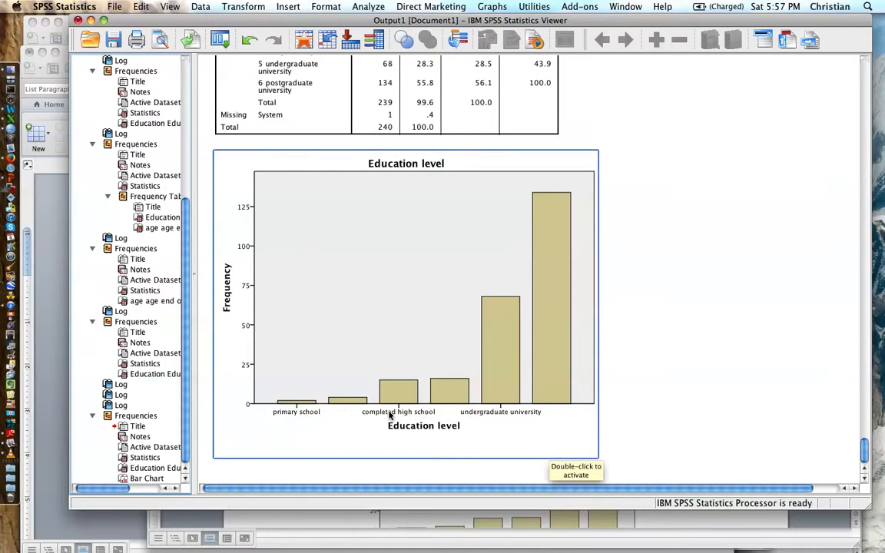
{"action": "mouse_move", "coordinate": [321, 415]}
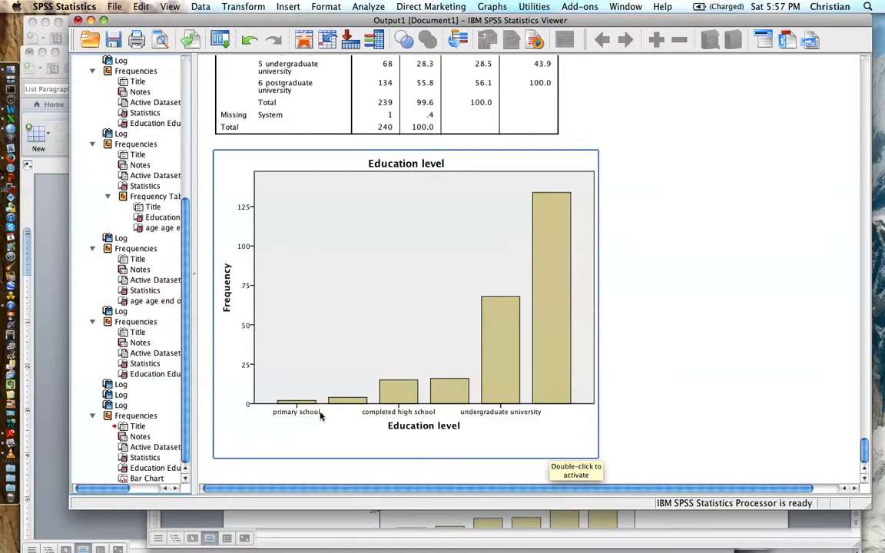
{"action": "mouse_move", "coordinate": [429, 415]}
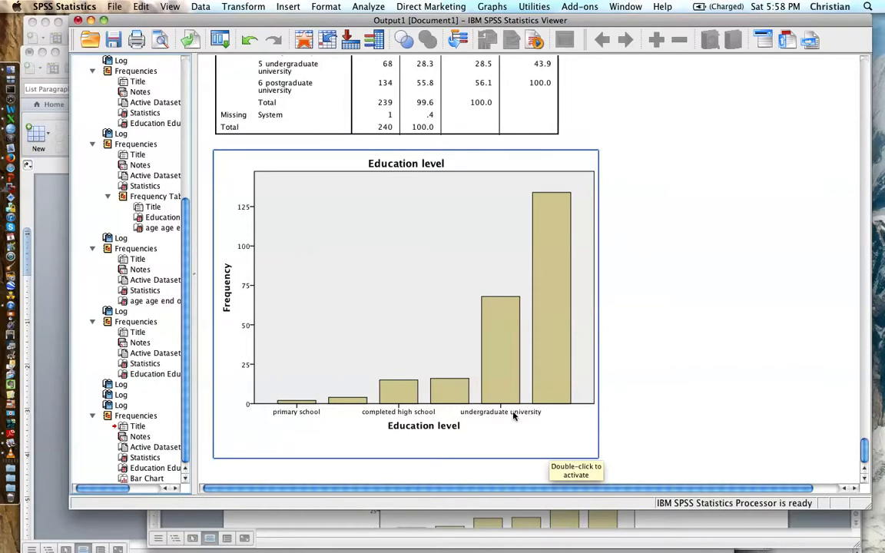
{"action": "left_click", "coordinate": [406, 307]}
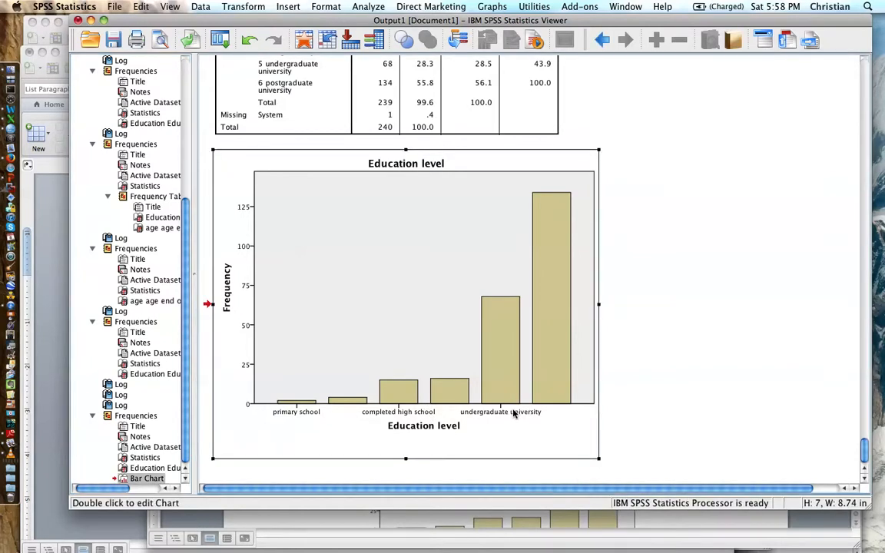
{"action": "double_click", "coordinate": [406, 308]}
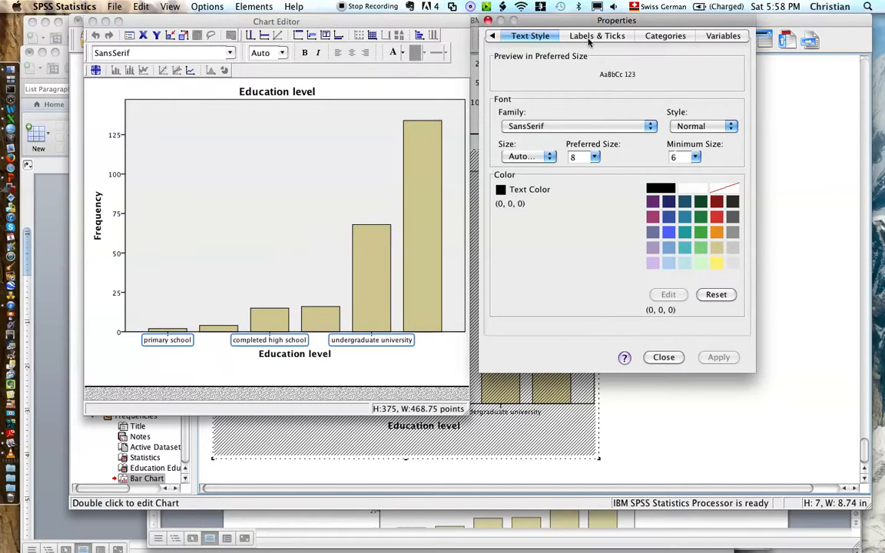
Set the category axis Label orientation to Vertical under Labels & Ticks
{"action": "left_click", "coordinate": [597, 36]}
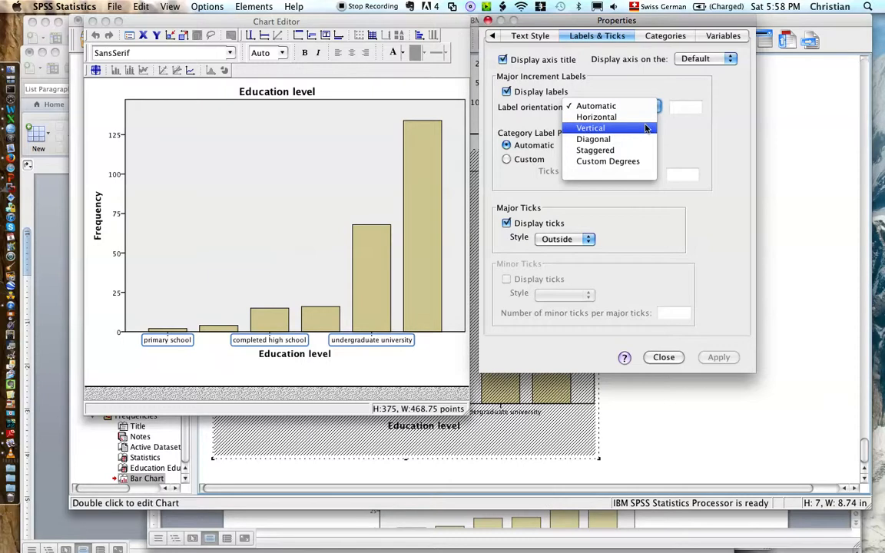
{"action": "left_click", "coordinate": [590, 128]}
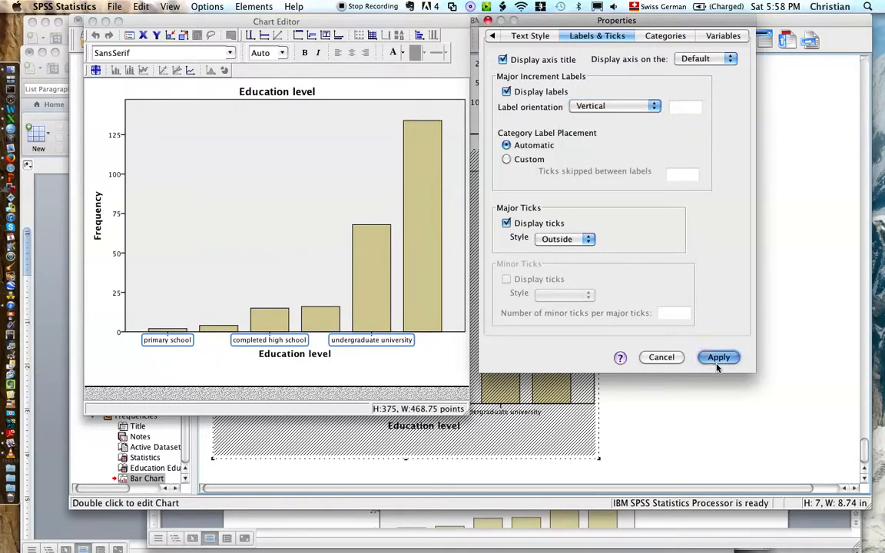
Apply the vertical label orientation to the Education level chart
{"action": "left_click", "coordinate": [718, 357]}
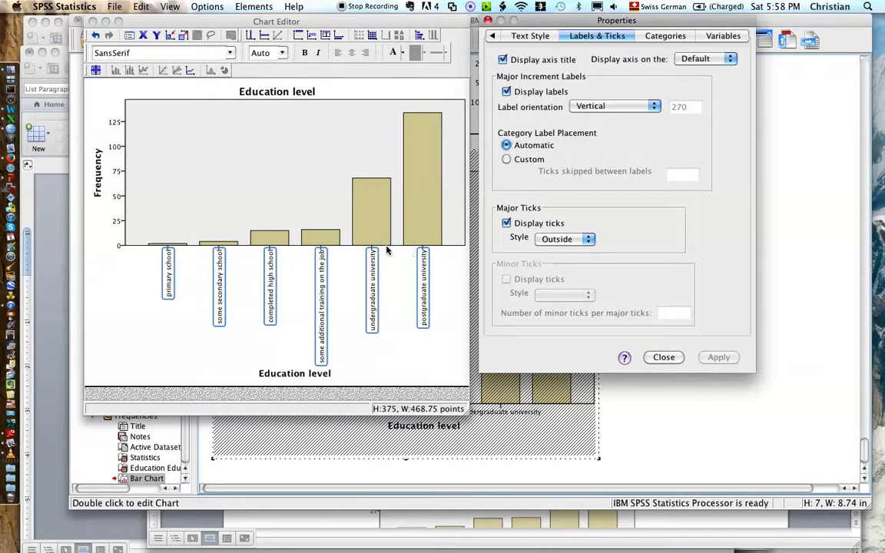
{"action": "mouse_move", "coordinate": [348, 241]}
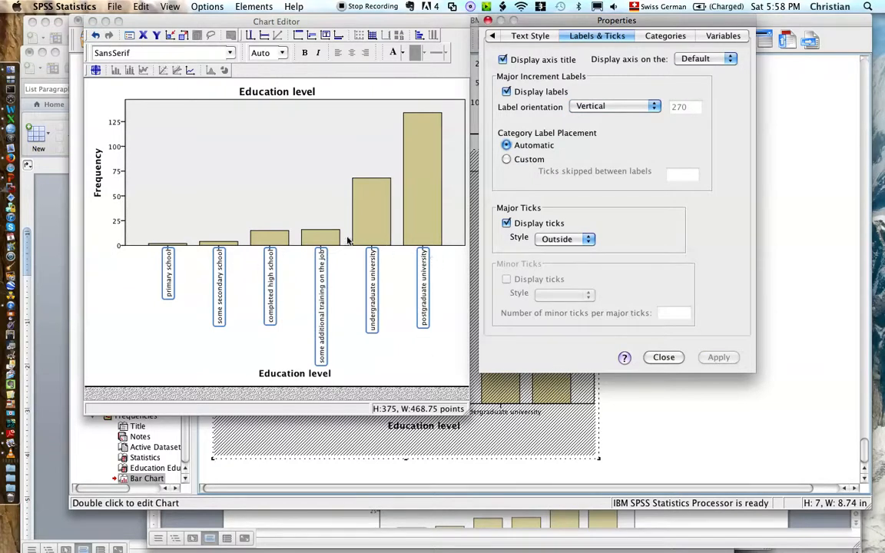
{"action": "mouse_move", "coordinate": [384, 170]}
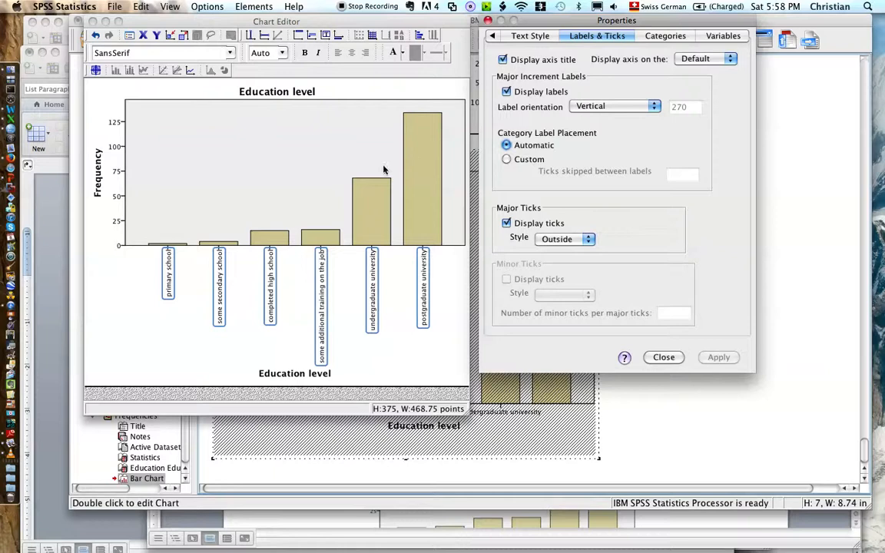
{"action": "mouse_move", "coordinate": [381, 213]}
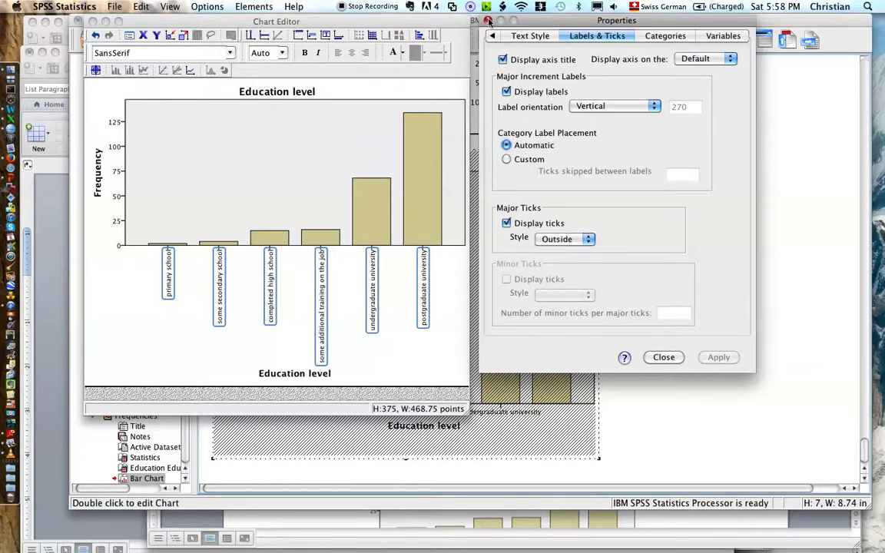
Close Properties and the Chart Editor, then scroll to the updated chart
{"action": "left_click", "coordinate": [664, 356]}
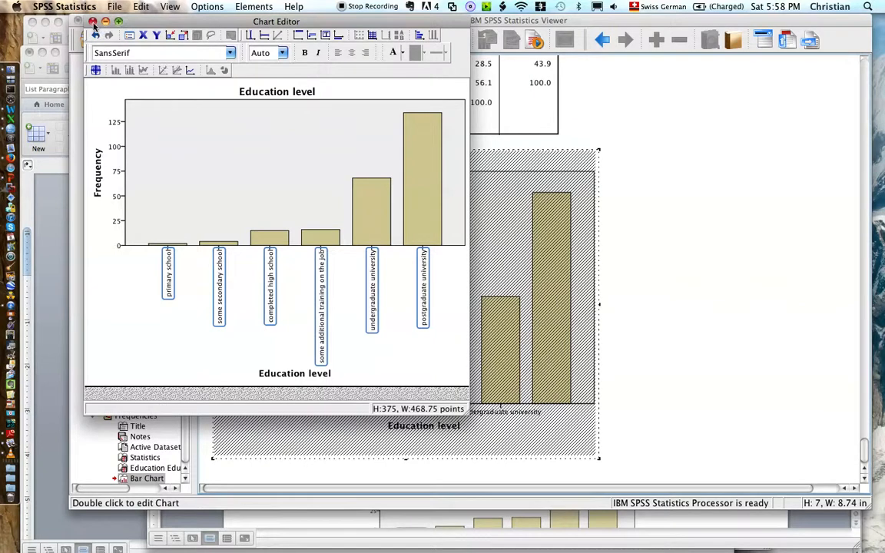
{"action": "left_click", "coordinate": [92, 21]}
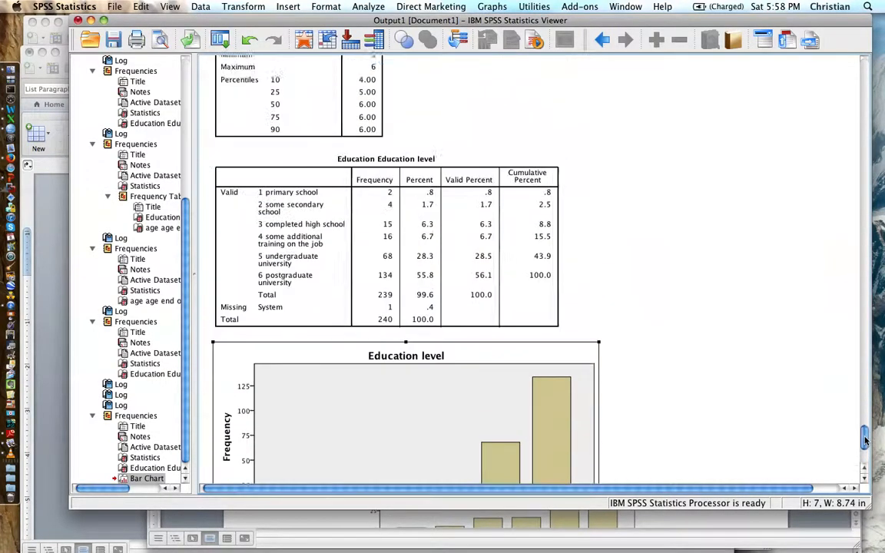
{"action": "scroll", "scroll_direction": "down", "scroll_amount": 3}
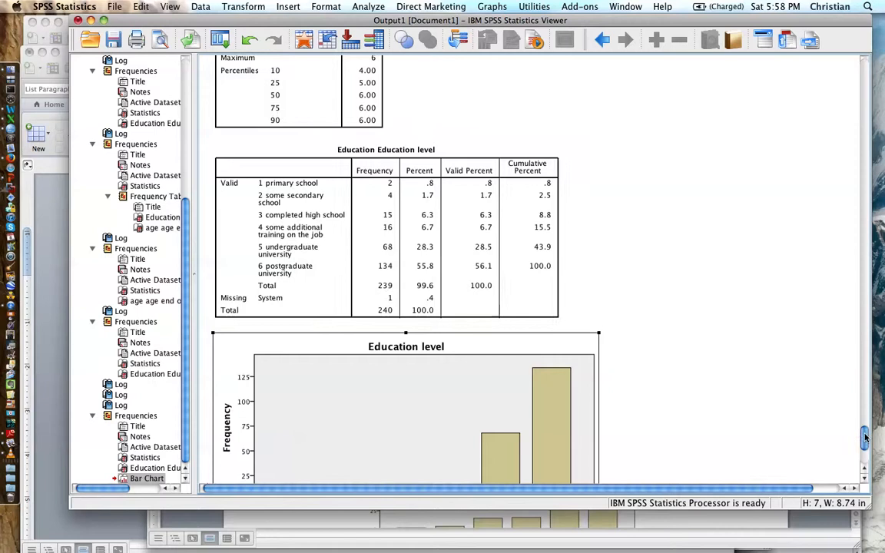
{"action": "scroll", "scroll_direction": "down", "scroll_amount": 3}
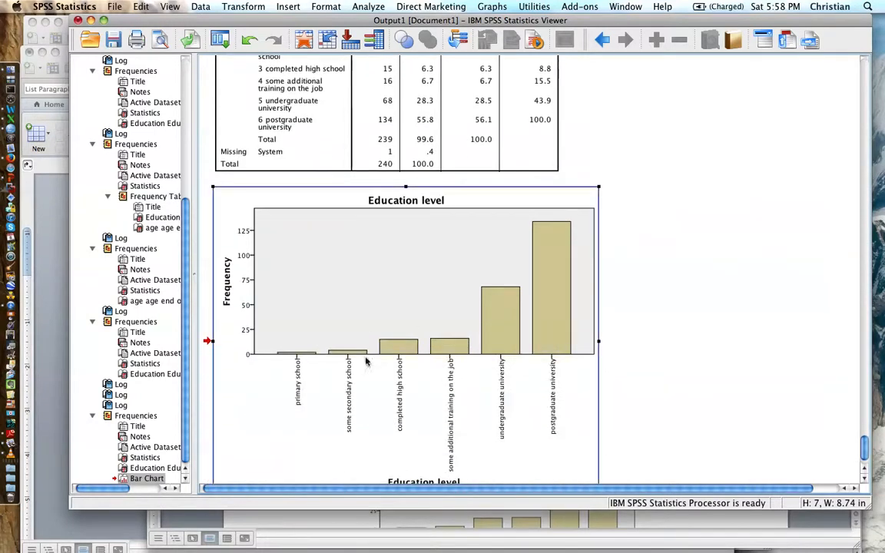